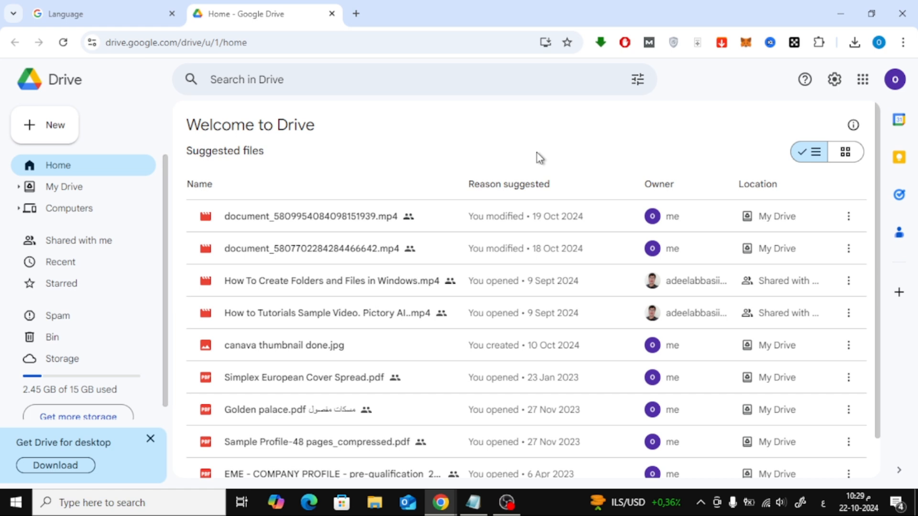
mouse_move(56, 124)
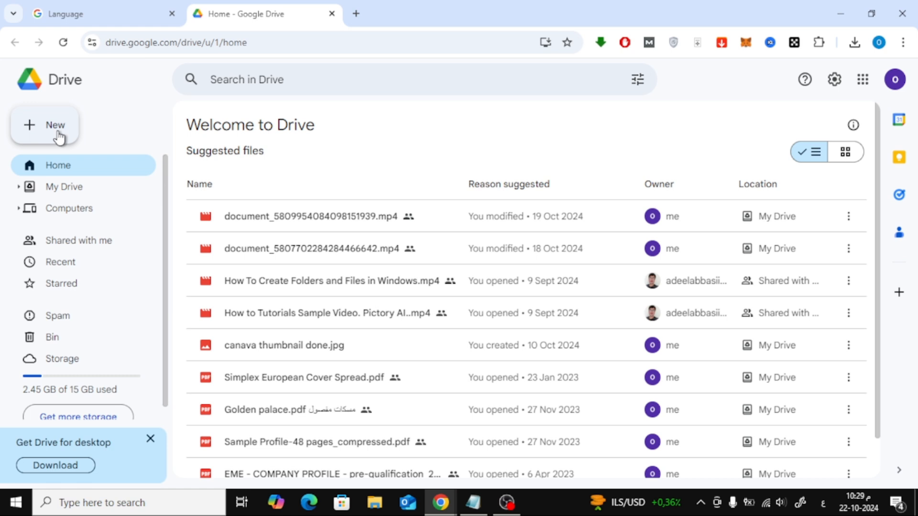
- Choose New > File upload to bring up the file chooser on Downloads
left_click(45, 125)
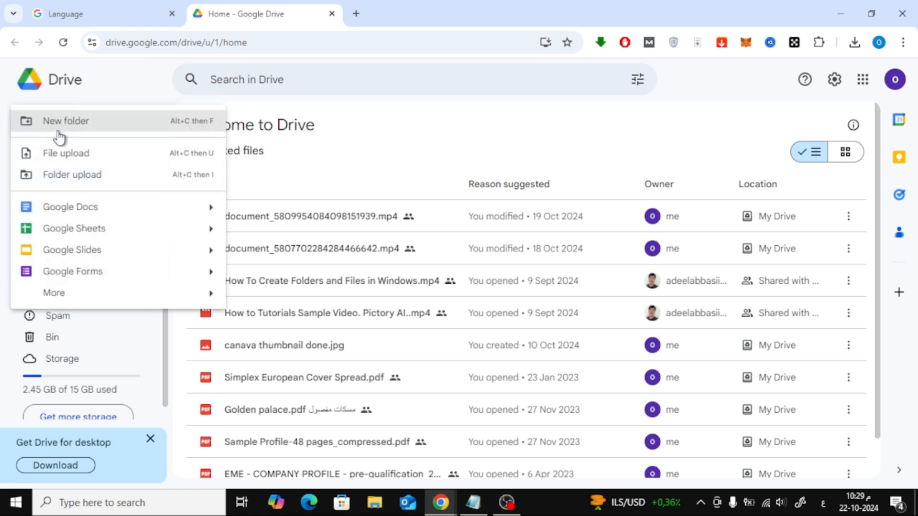
mouse_move(134, 159)
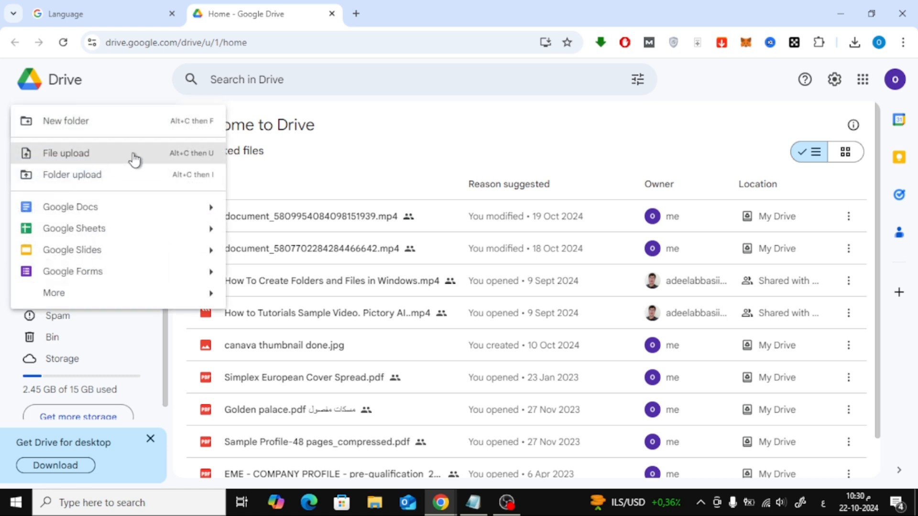
left_click(65, 153)
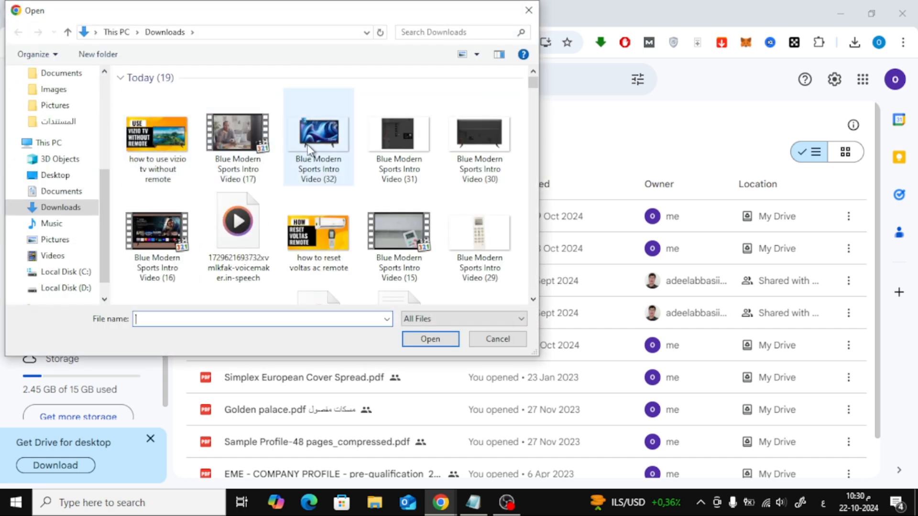
- Upload 'Blue Modern Sports Intro Video (32).png' and reload Drive to list it
left_click(430, 339)
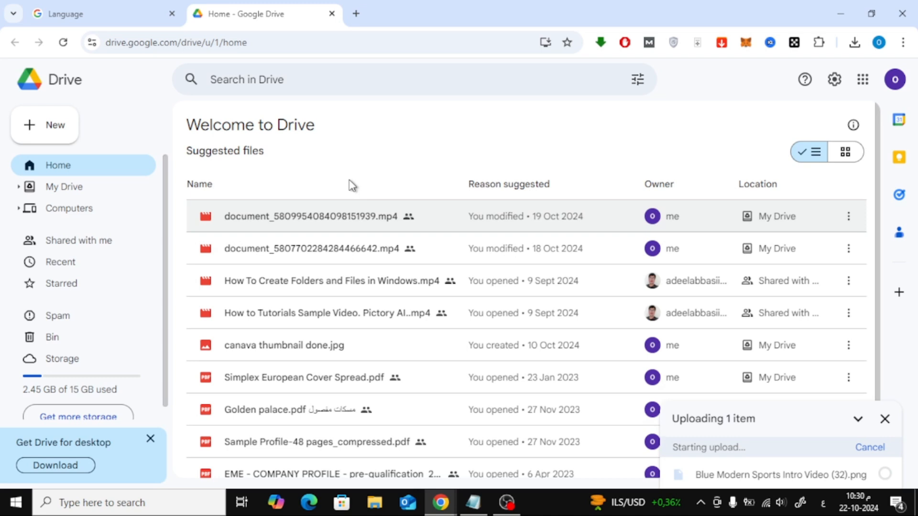
mouse_move(350, 156)
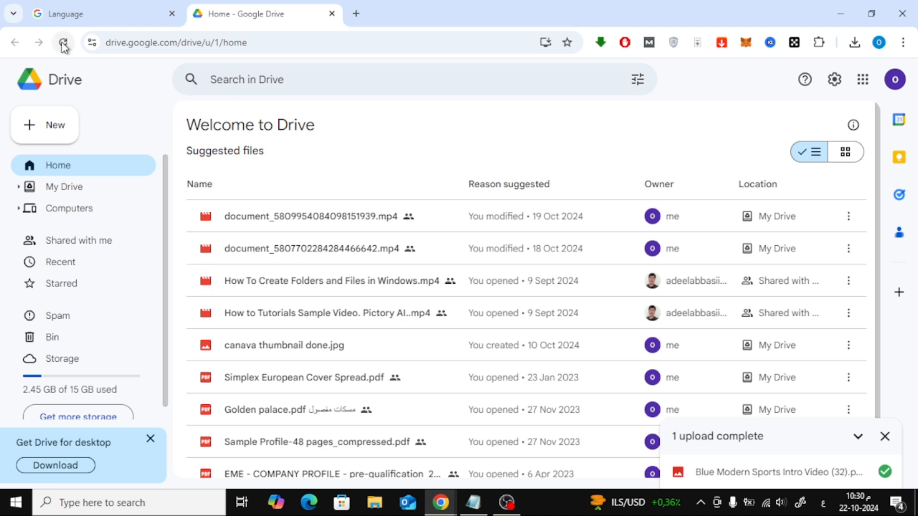
left_click(62, 42)
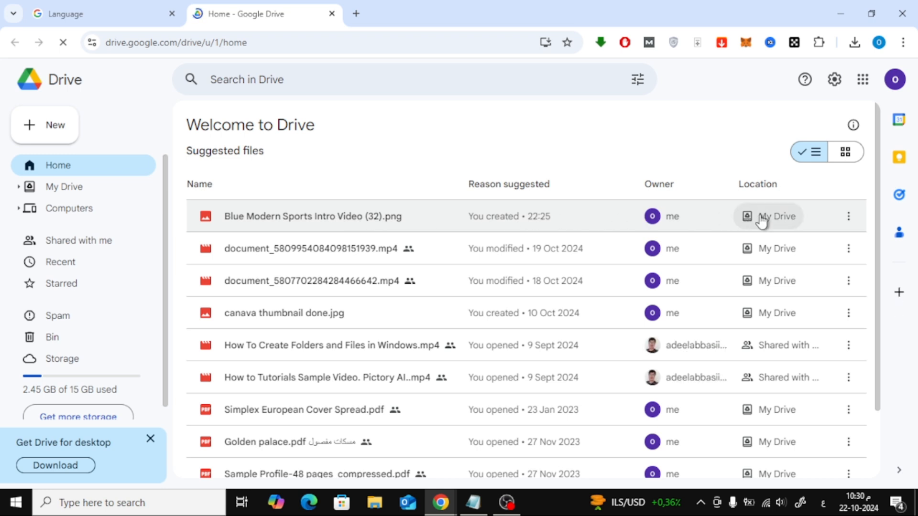
- Open the uploaded PNG's options menu to reach its Share choices
left_click(848, 217)
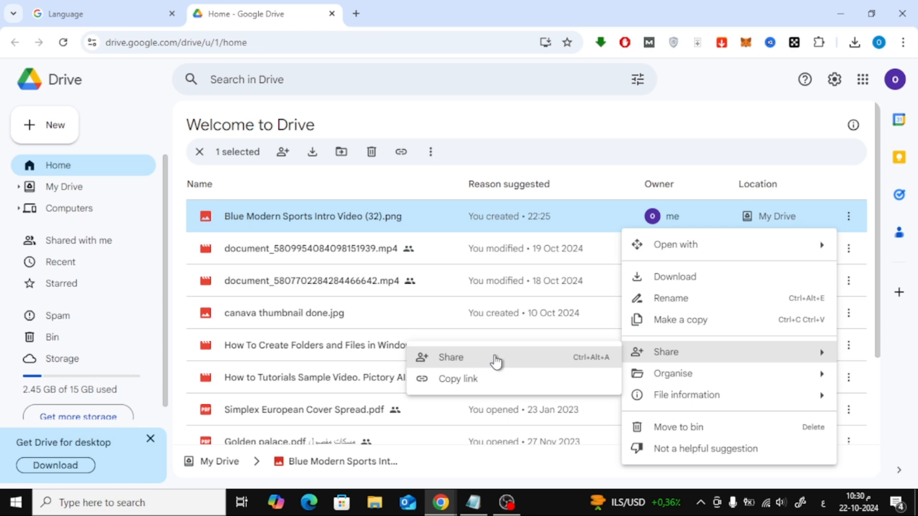
- Change the PNG's general access from Restricted to 'Anyone with the link' as viewer
left_click(451, 357)
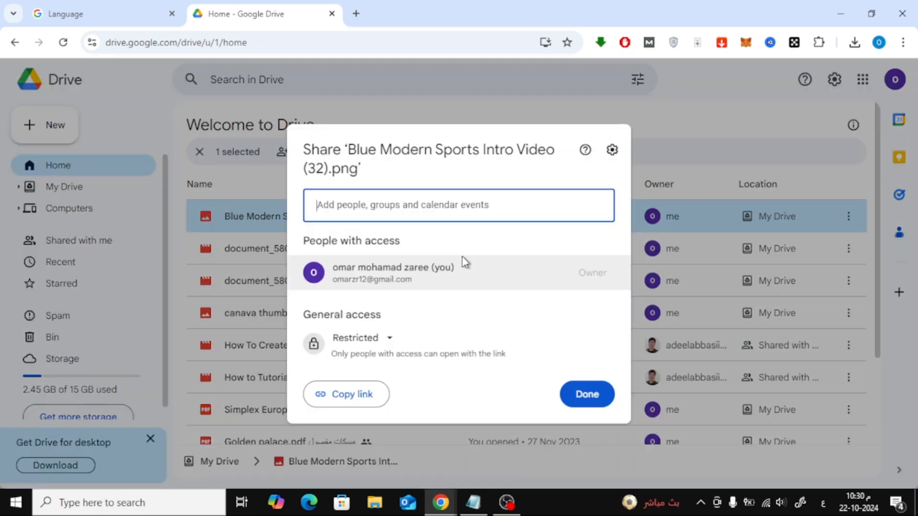
mouse_move(380, 354)
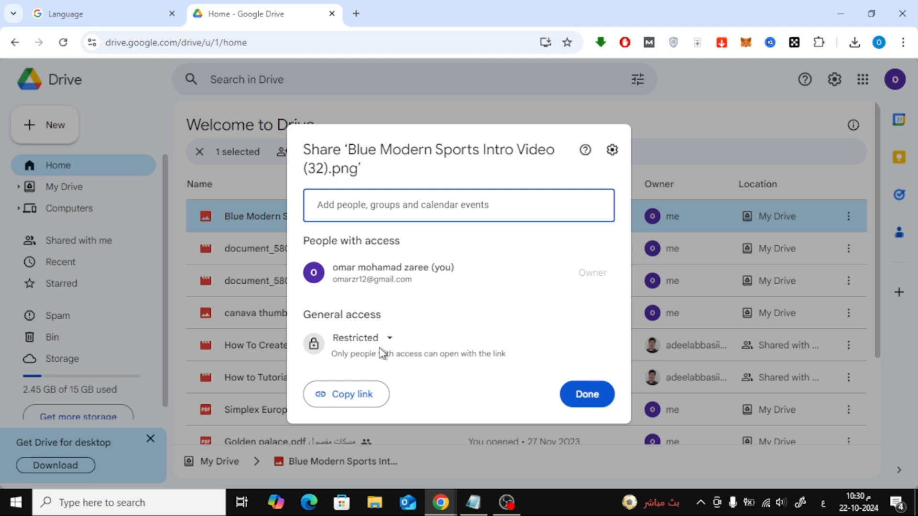
left_click(362, 338)
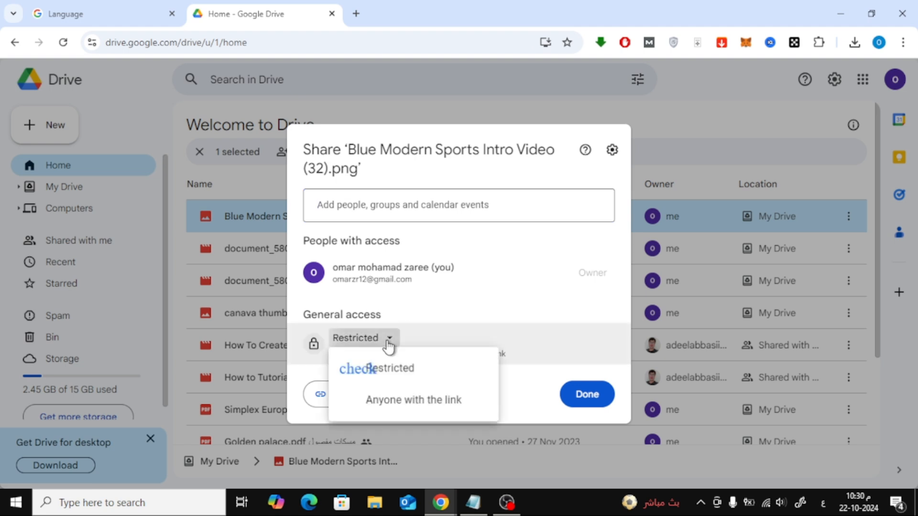
mouse_move(414, 404)
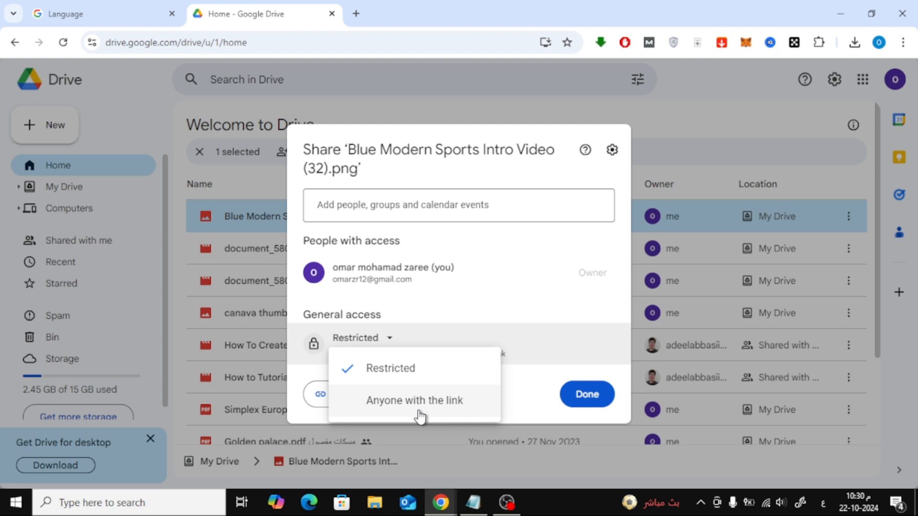
mouse_move(413, 410)
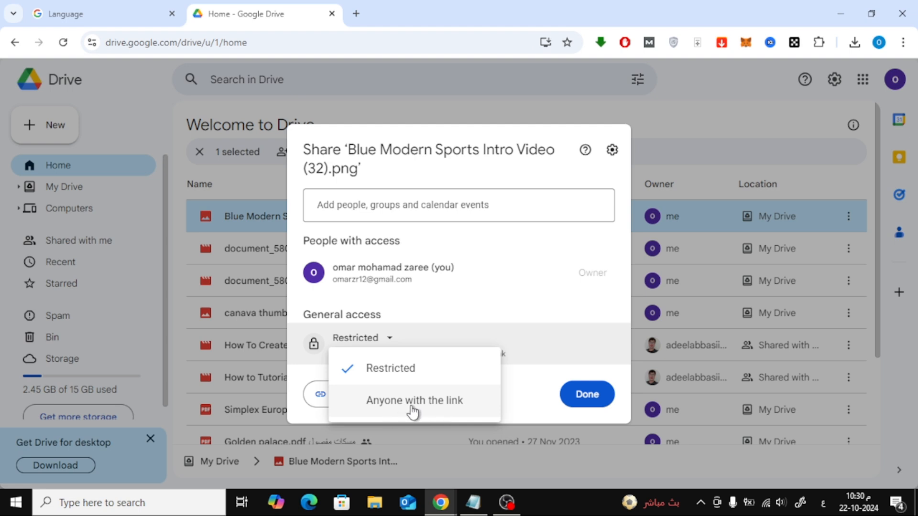
left_click(413, 401)
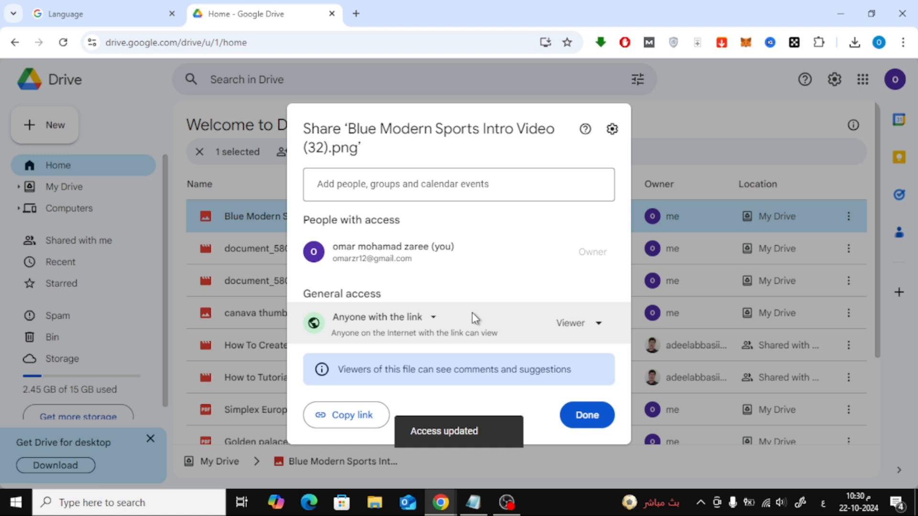
mouse_move(406, 368)
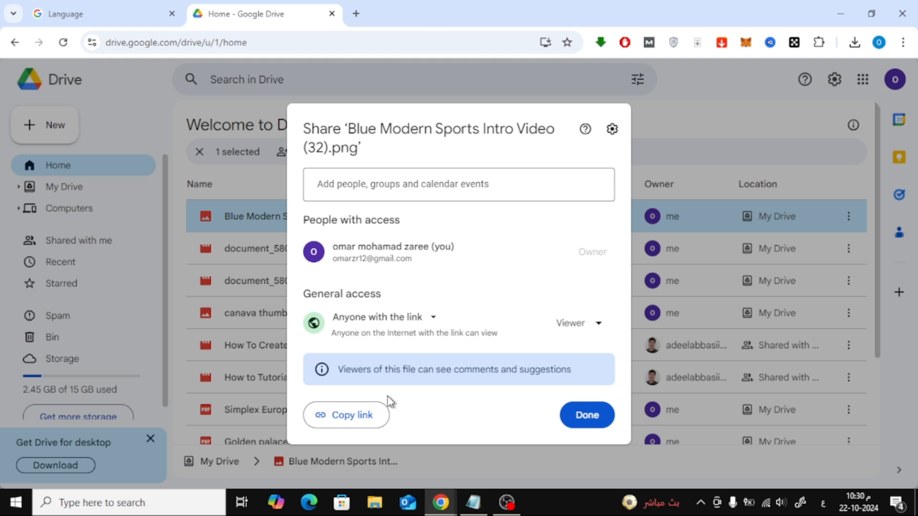
mouse_move(350, 426)
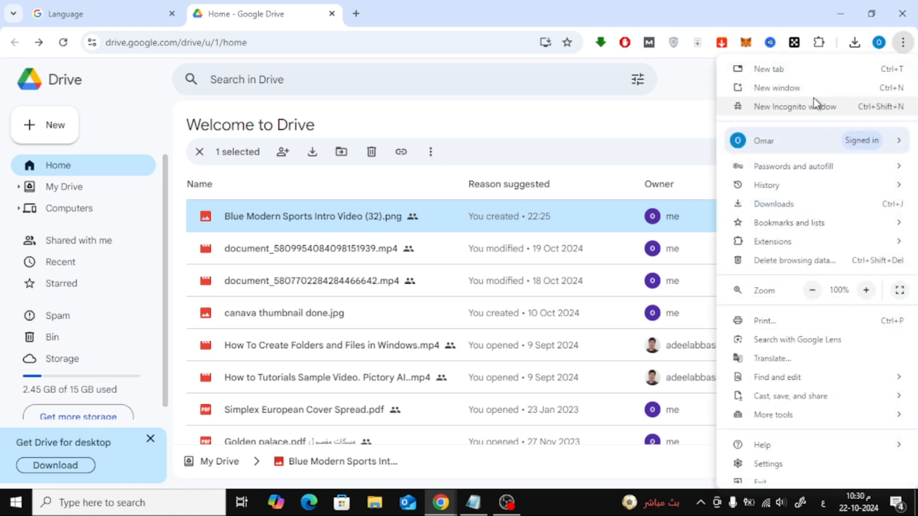
- Open the PNG's drive.google.com/file/d/1A4pzz… sharing link in a new incognito window
left_click(794, 107)
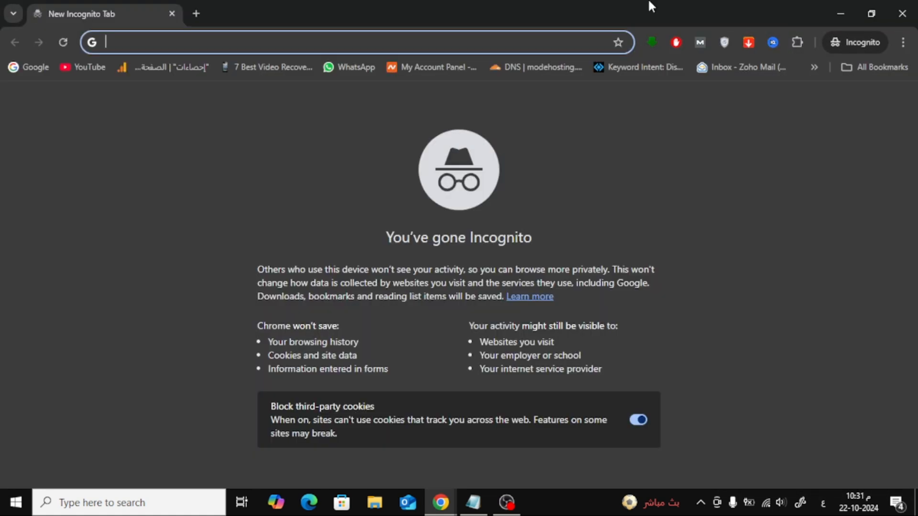
type("drive.google.com/file/d/1A4pzz8WjOs5_DcNYezVTppqdXZ17aail/view?usp=sharing")
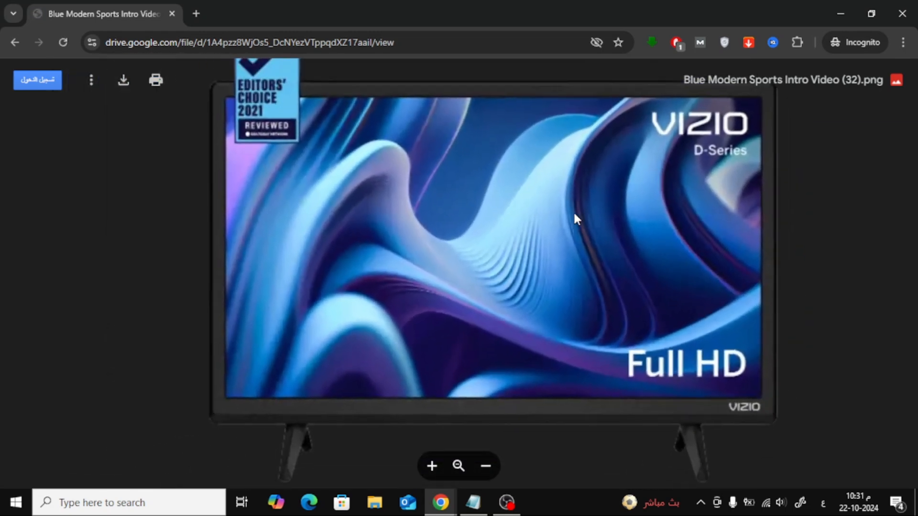
left_click(485, 467)
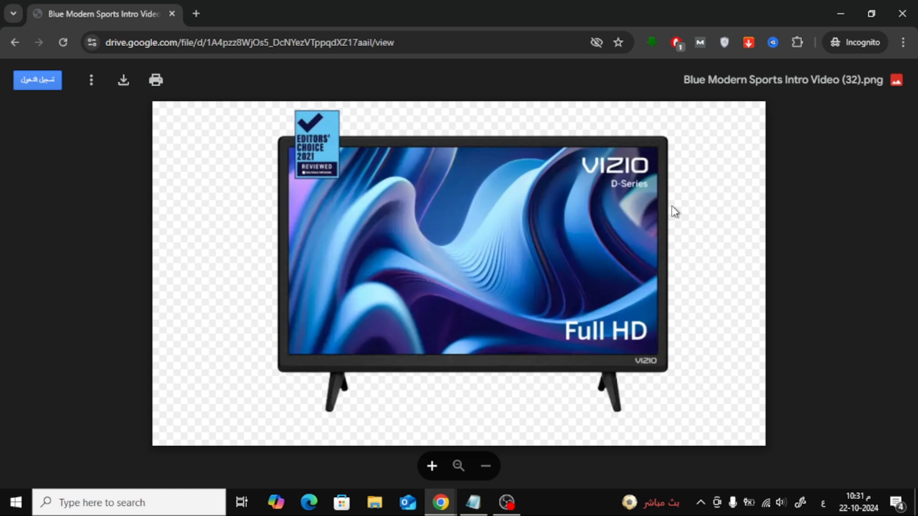
left_click(431, 467)
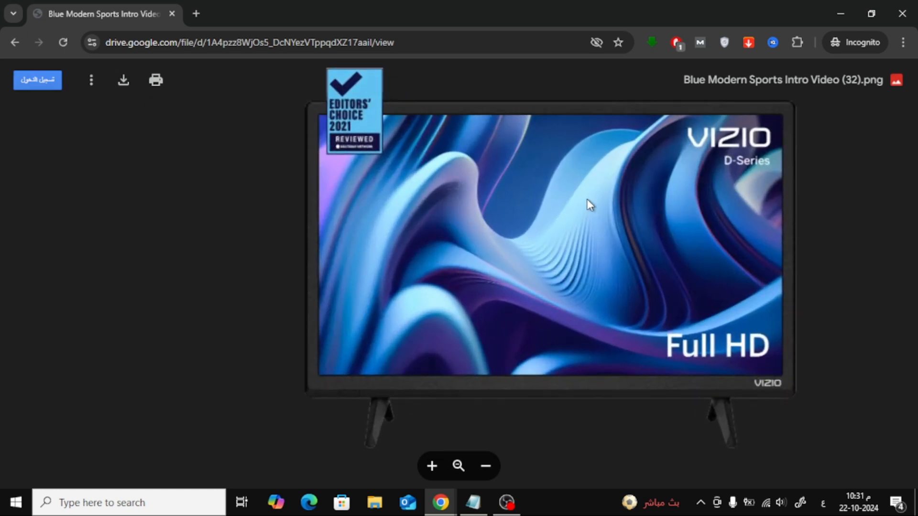